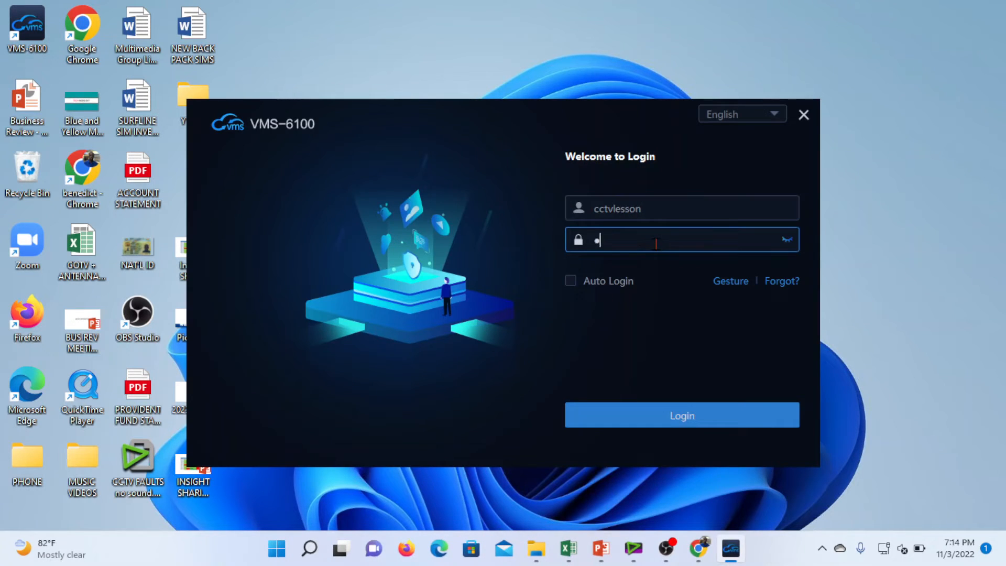
# - Log in to VMS-6100 as cctvlesson with the entered password
pyautogui.write('password')
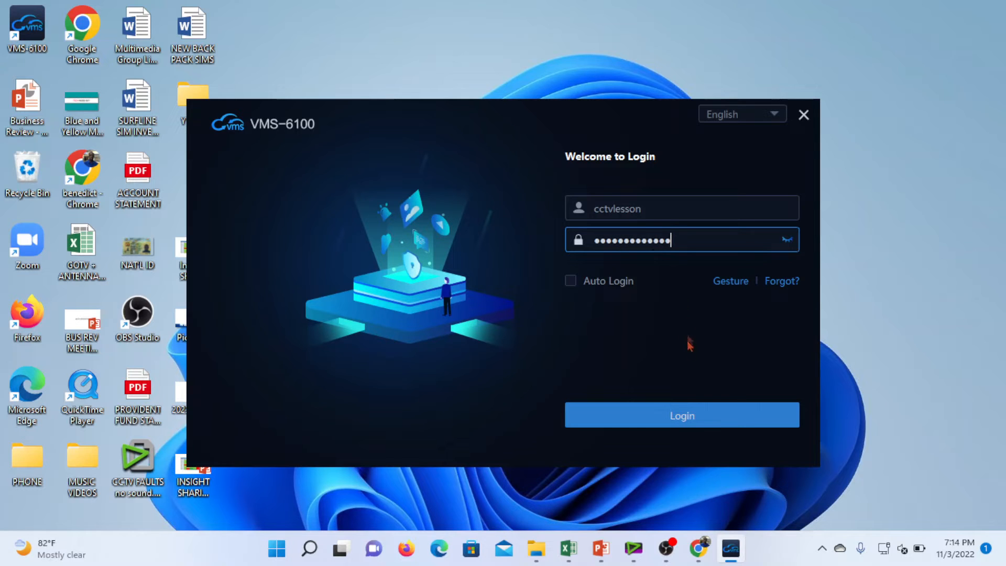
pyautogui.click(681, 415)
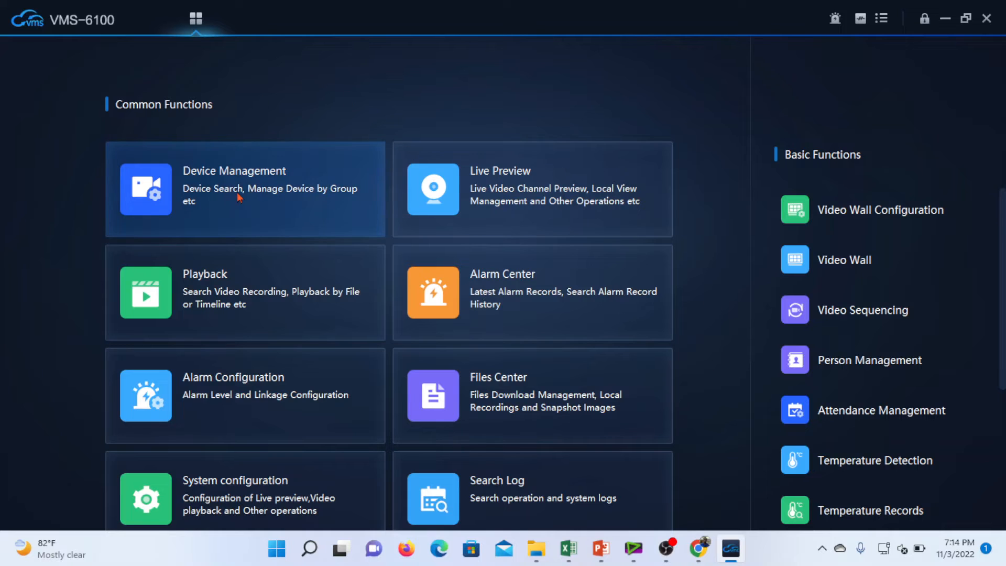
# - In Device Management, select all four online IPC cameras for adding
pyautogui.click(244, 190)
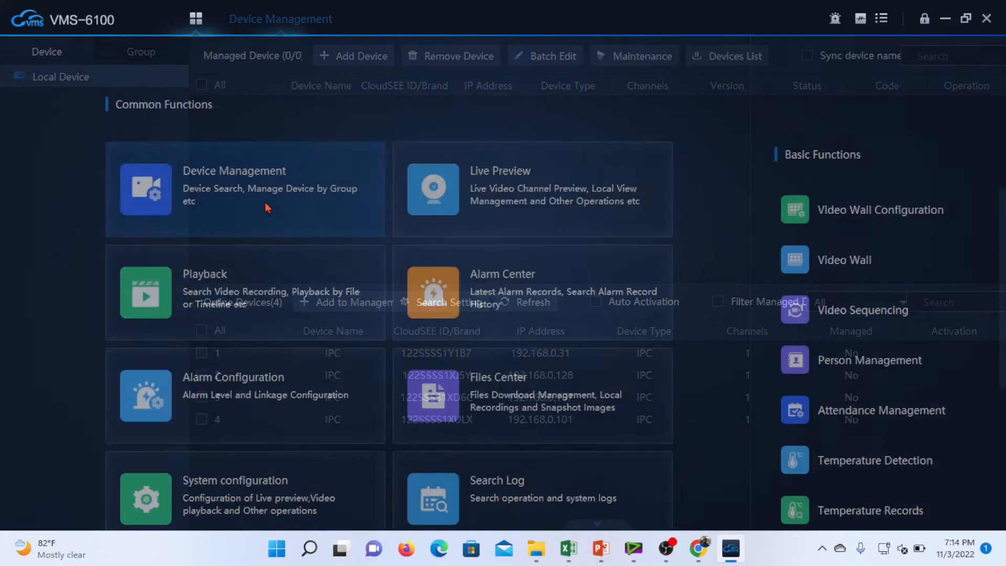
pyautogui.click(244, 189)
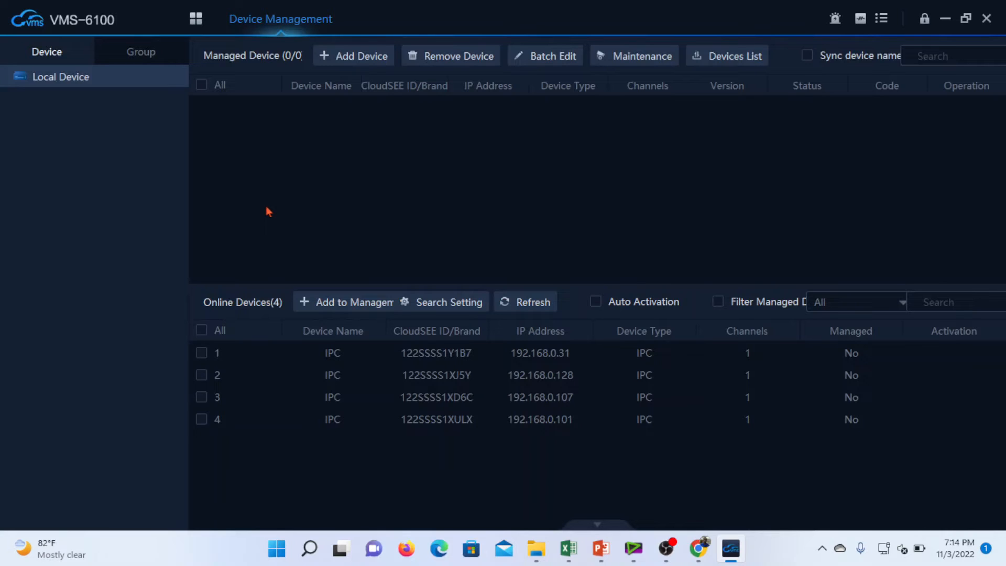
pyautogui.click(257, 353)
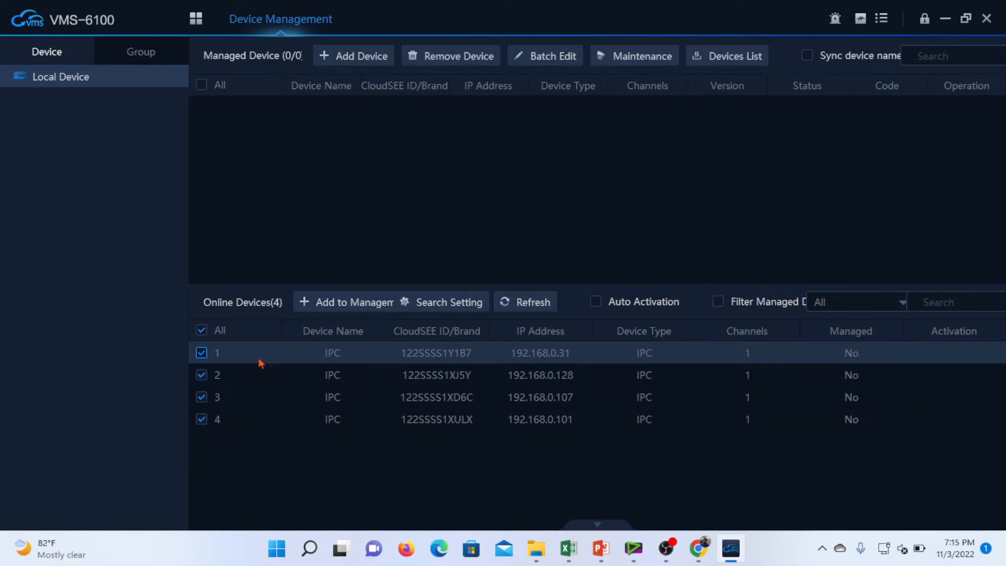
pyautogui.moveTo(435, 361)
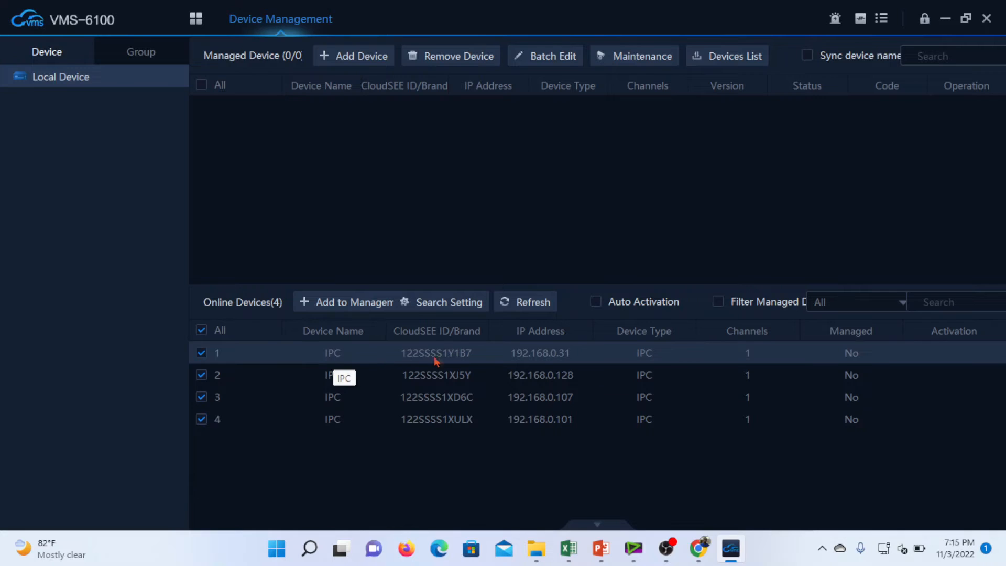
pyautogui.moveTo(851, 358)
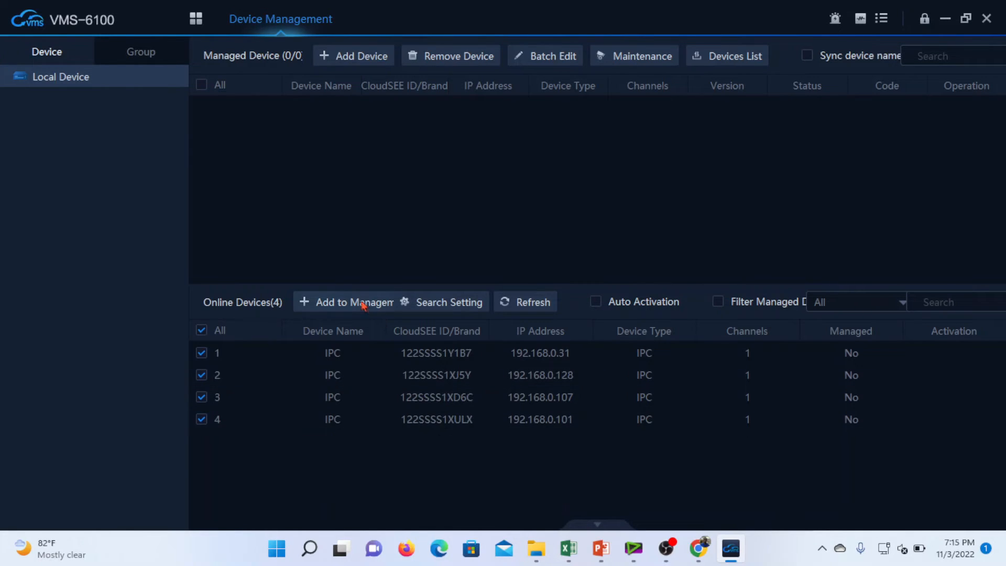
# - Add the four selected IPC cameras to managed devices via Add to Management
pyautogui.click(353, 302)
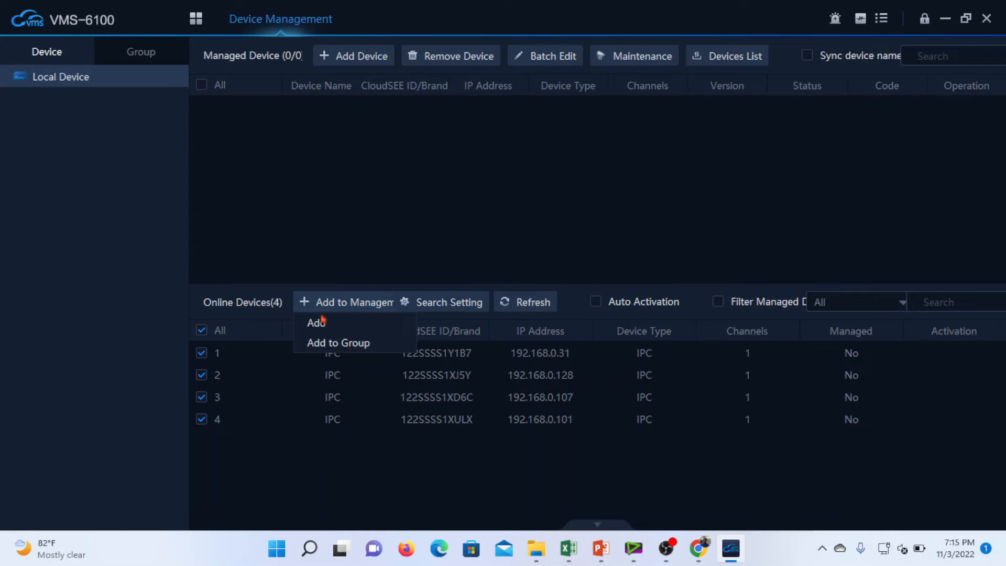
pyautogui.click(315, 322)
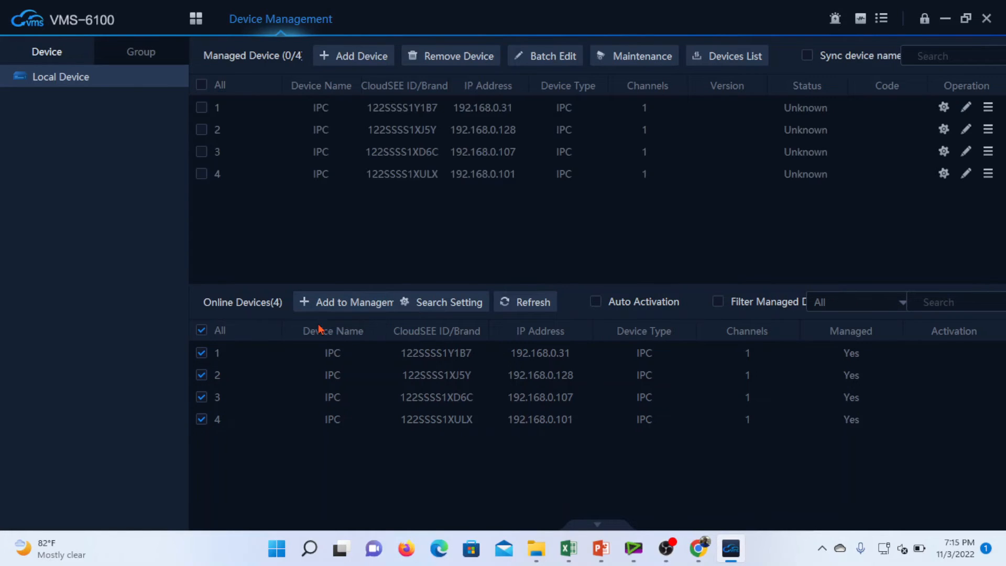
pyautogui.click(345, 302)
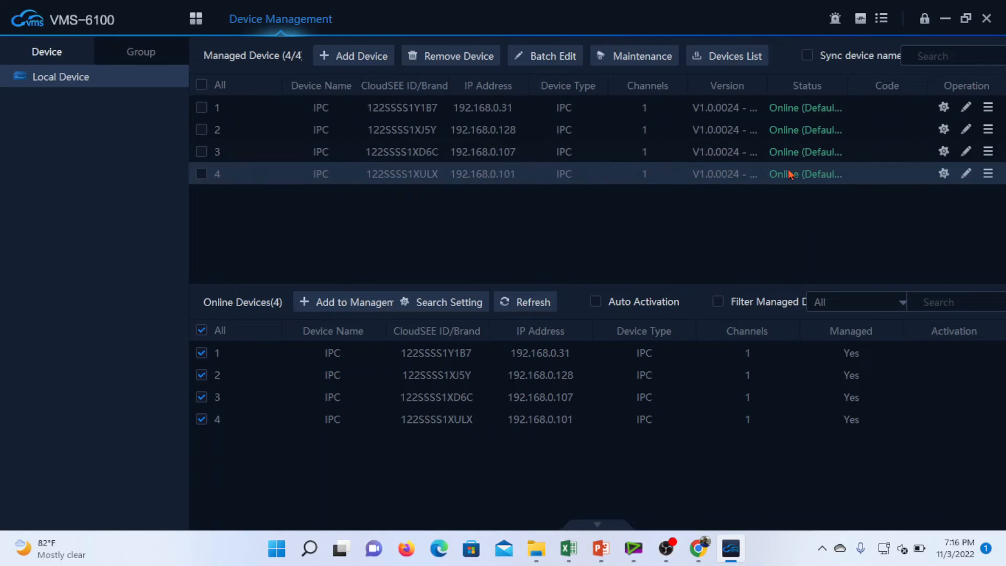
pyautogui.moveTo(781, 175)
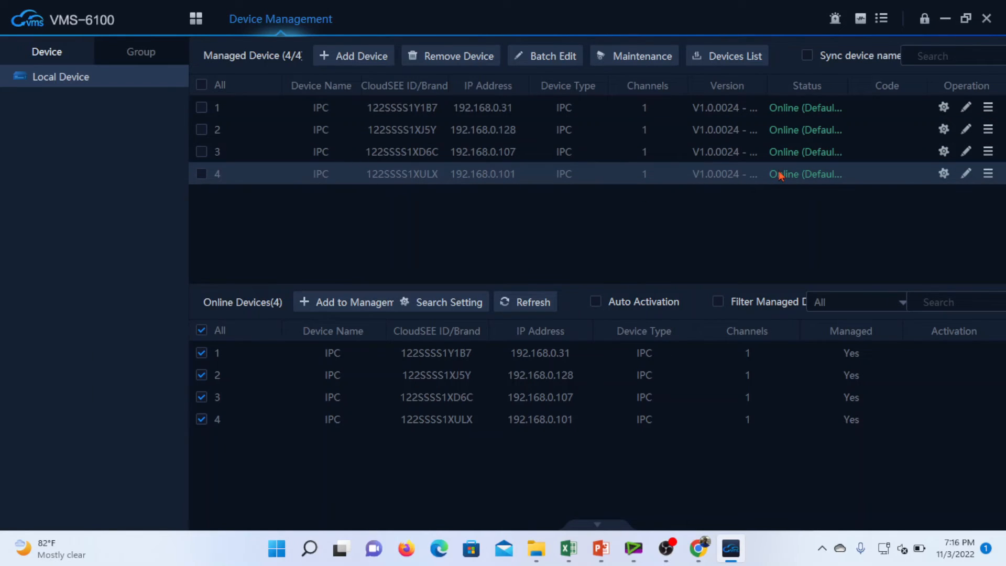
pyautogui.moveTo(782, 174)
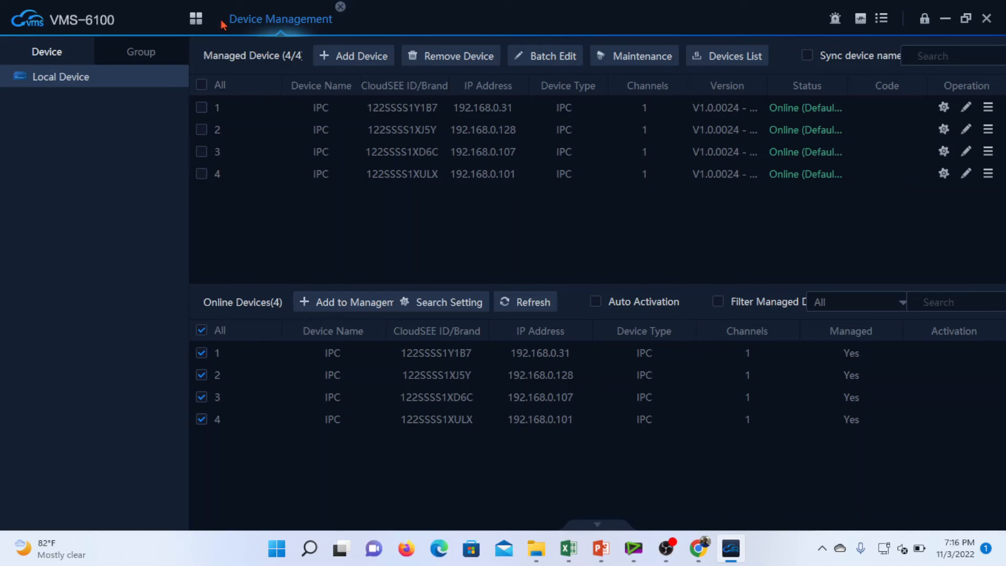
# - Return to the home page and enter Live Preview with the IPC group listed
pyautogui.click(196, 18)
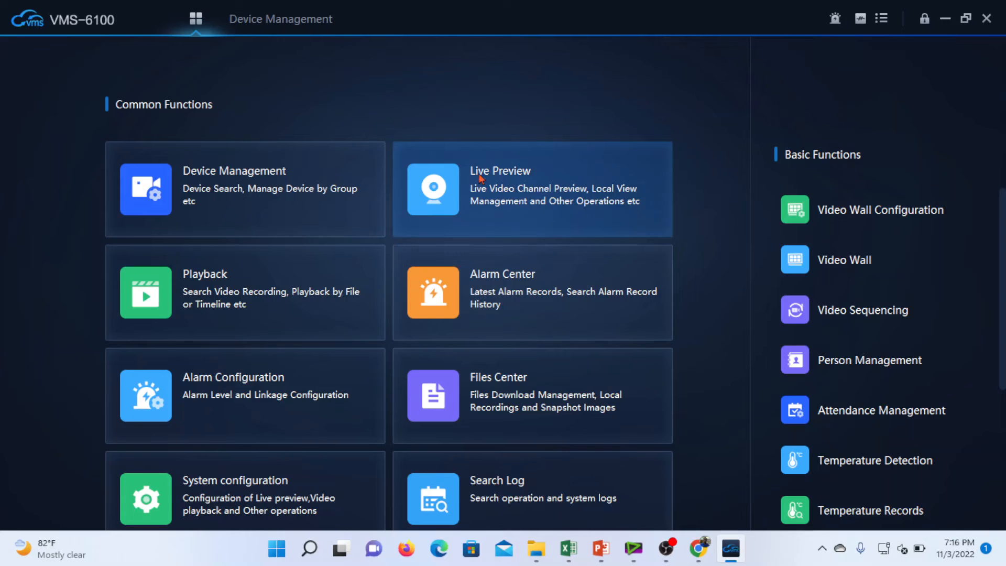
pyautogui.click(532, 189)
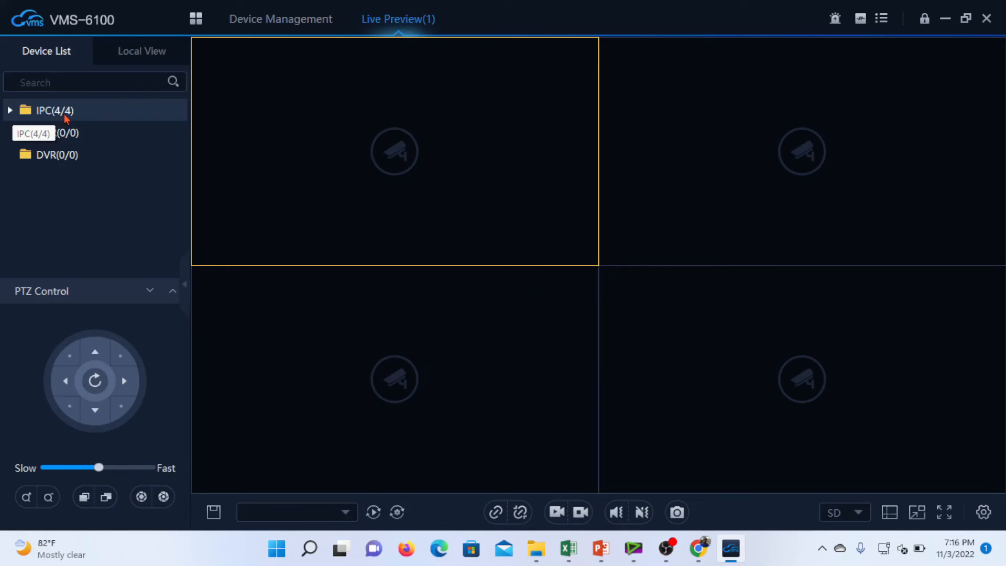
pyautogui.moveTo(82, 116)
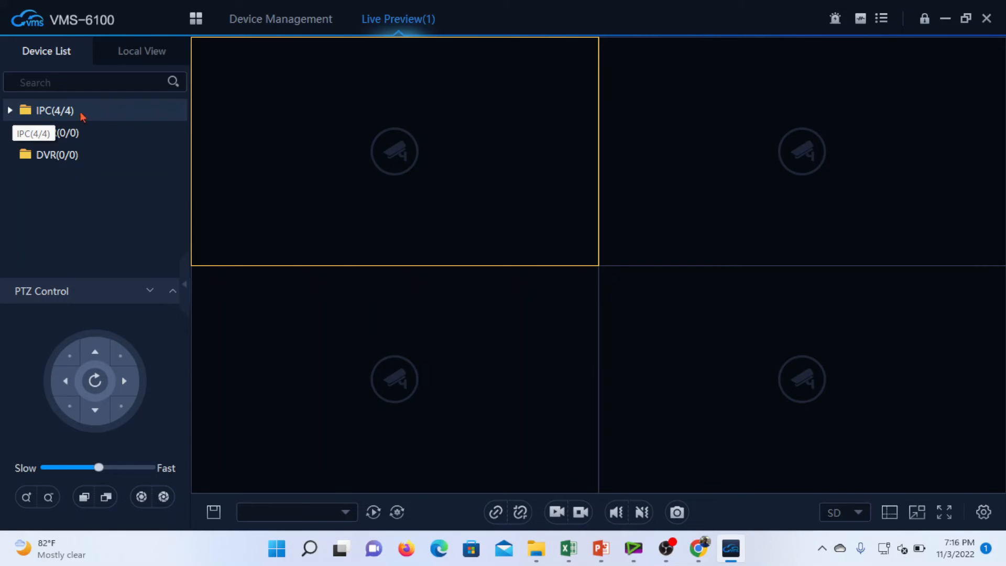
pyautogui.moveTo(59, 117)
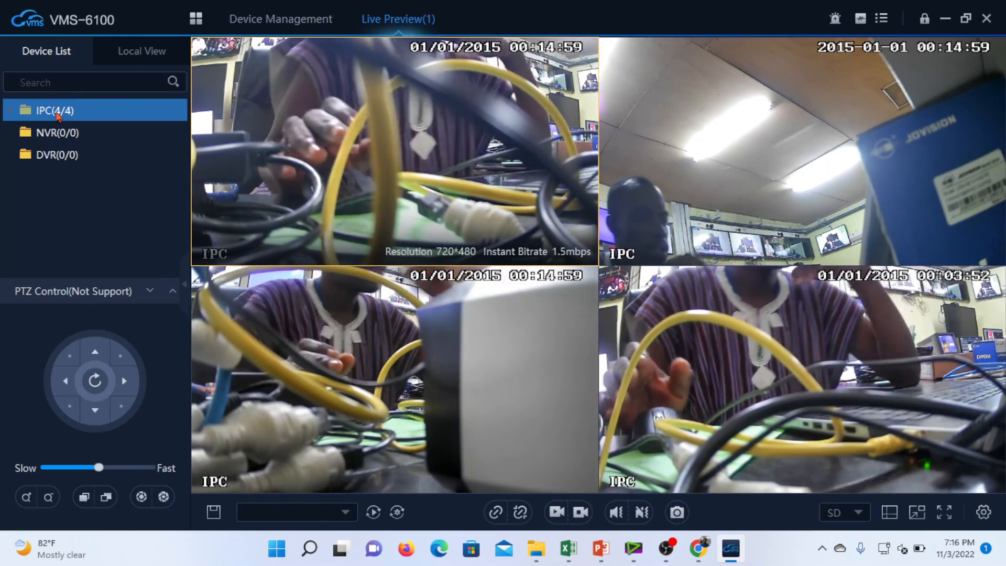
# - Expand the IPC folder and switch the grid to a 4-pane custom split layout
pyautogui.click(10, 110)
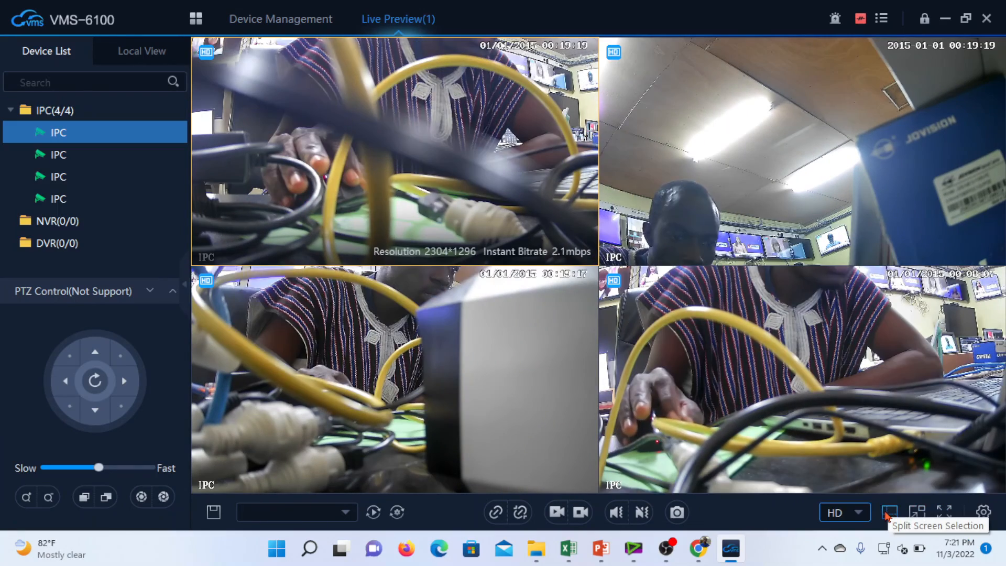
pyautogui.click(890, 513)
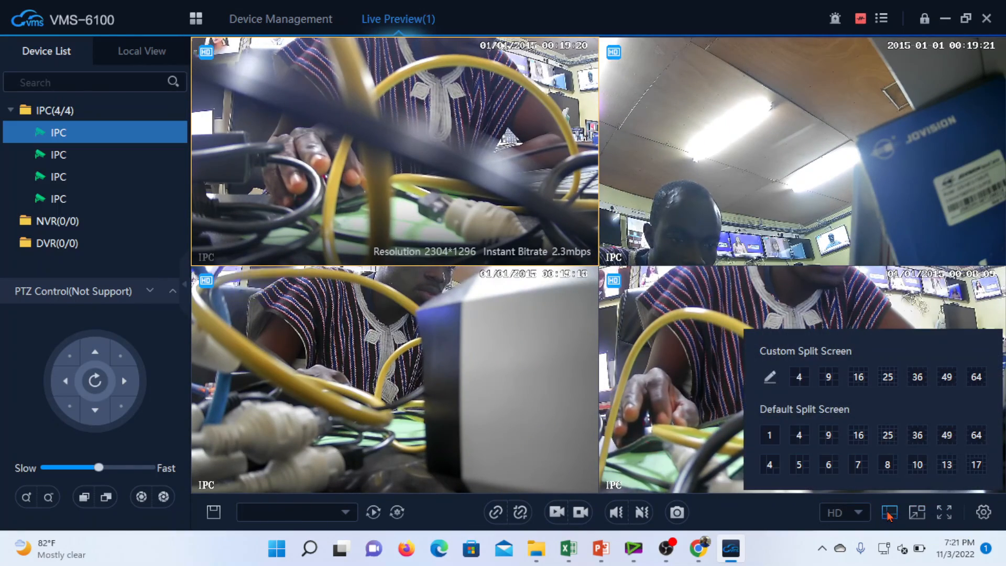
pyautogui.click(798, 377)
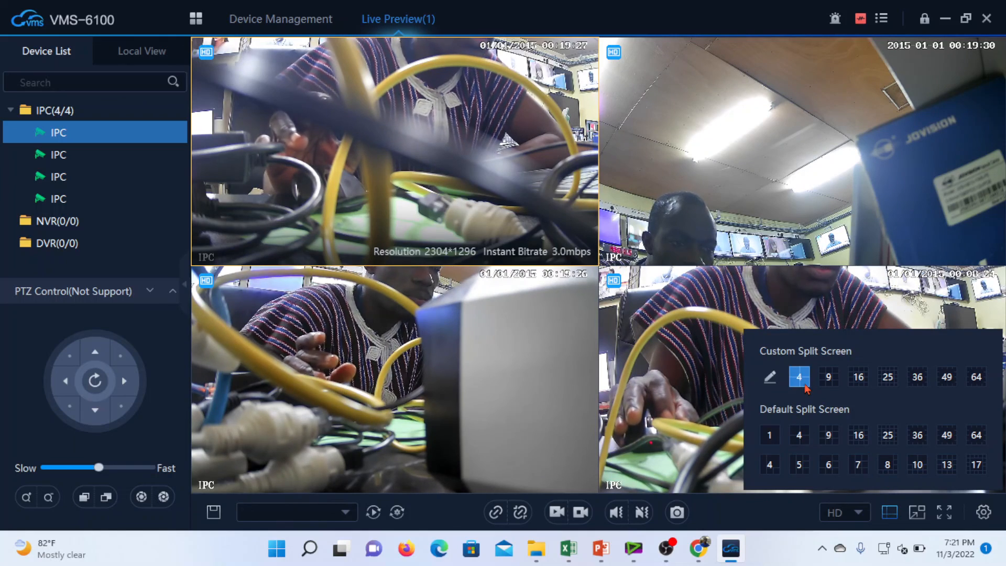